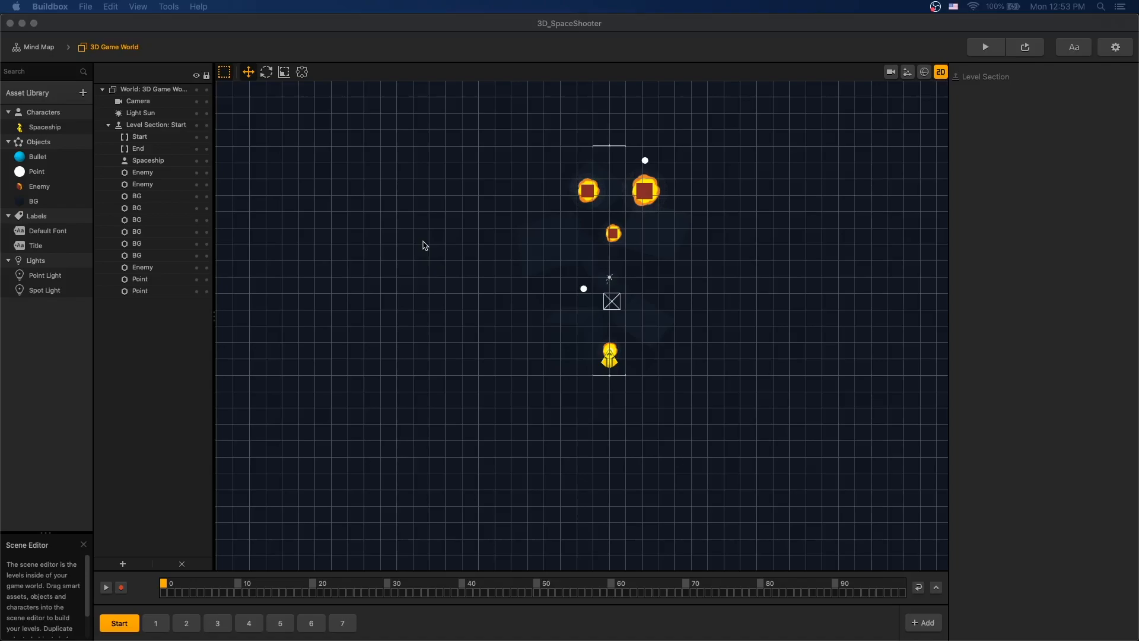
Launch a live preview and play a round until Game Over shows score 4.
click(985, 46)
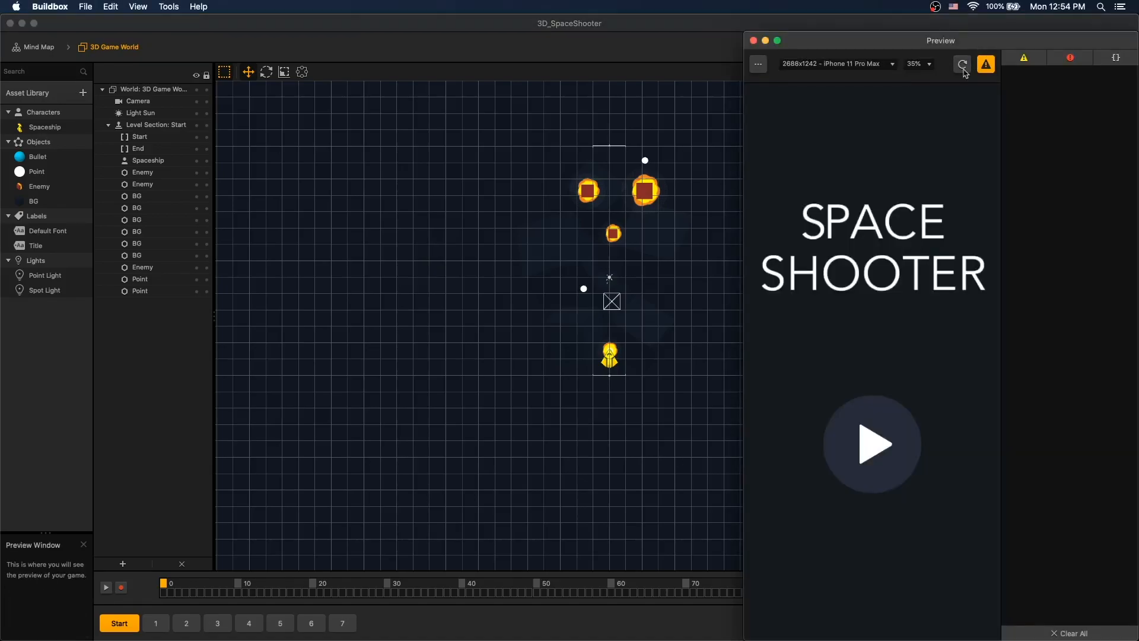
click(872, 444)
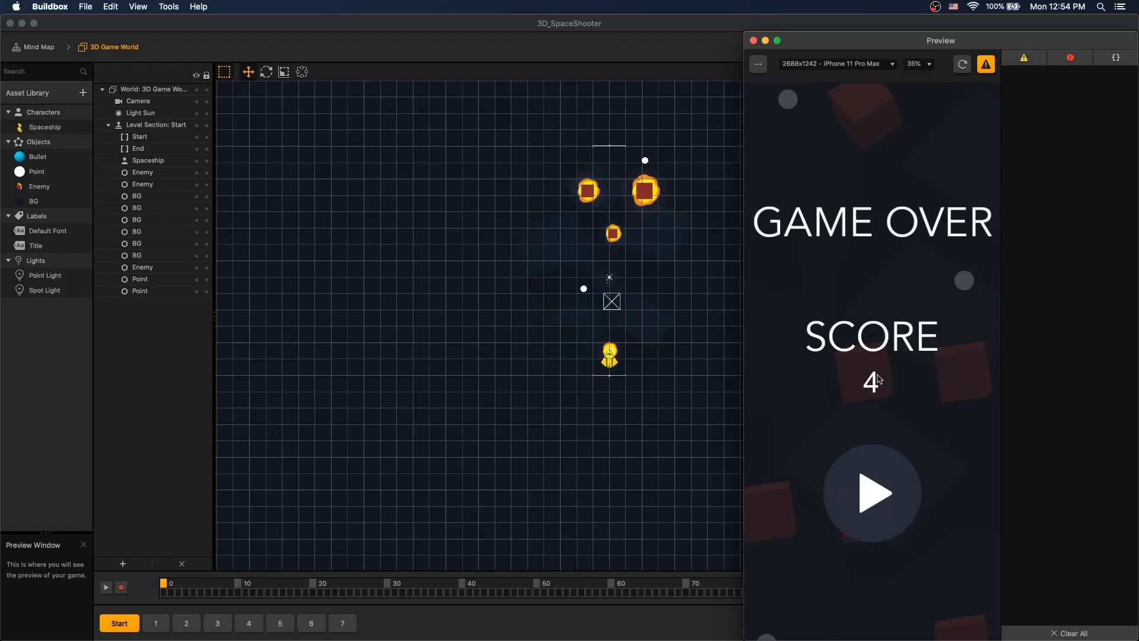
mouse_move(945, 411)
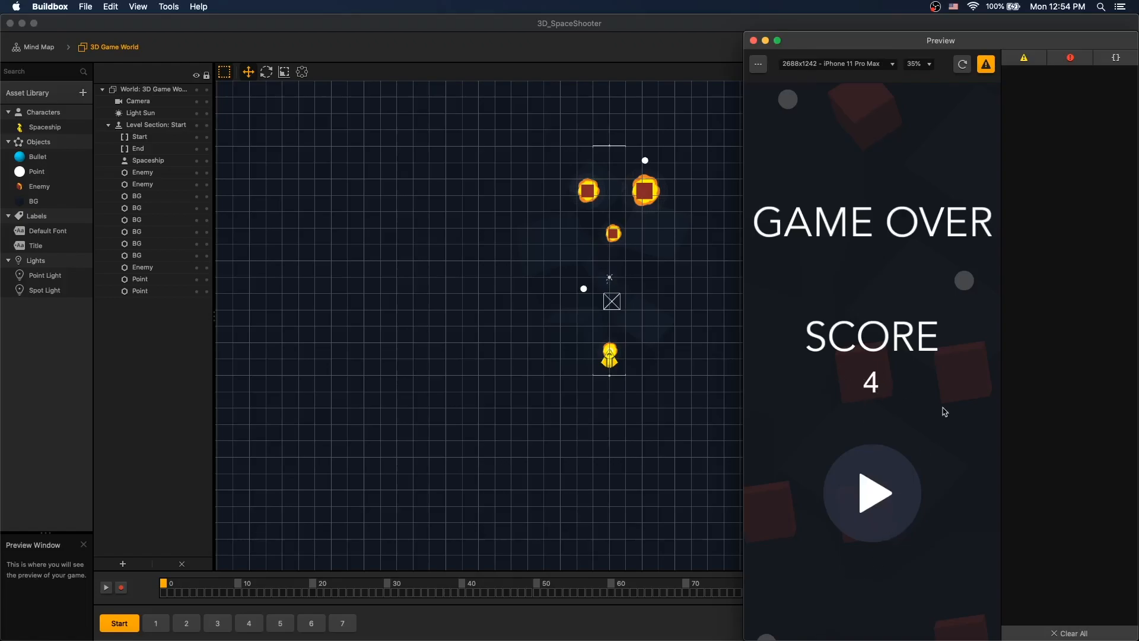
mouse_move(917, 367)
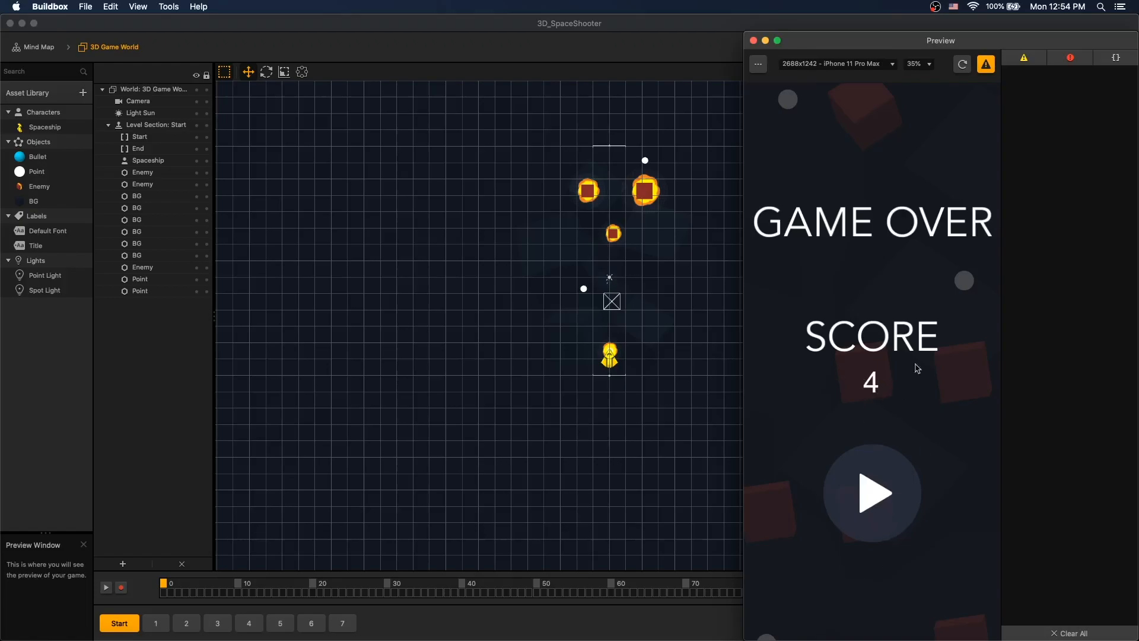
mouse_move(821, 277)
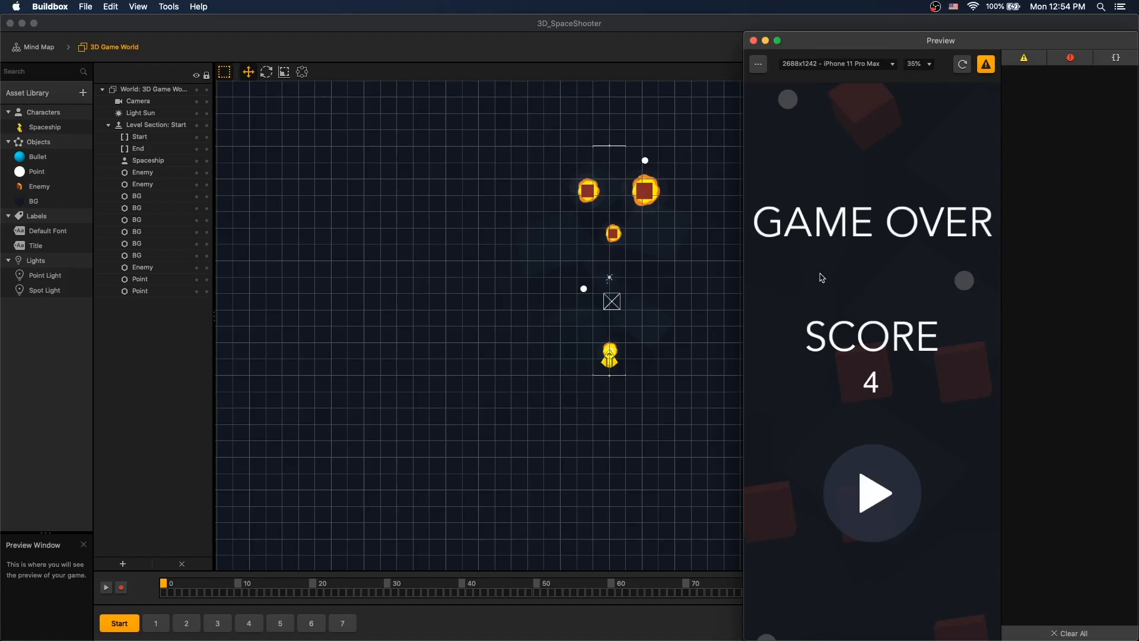
mouse_move(874, 293)
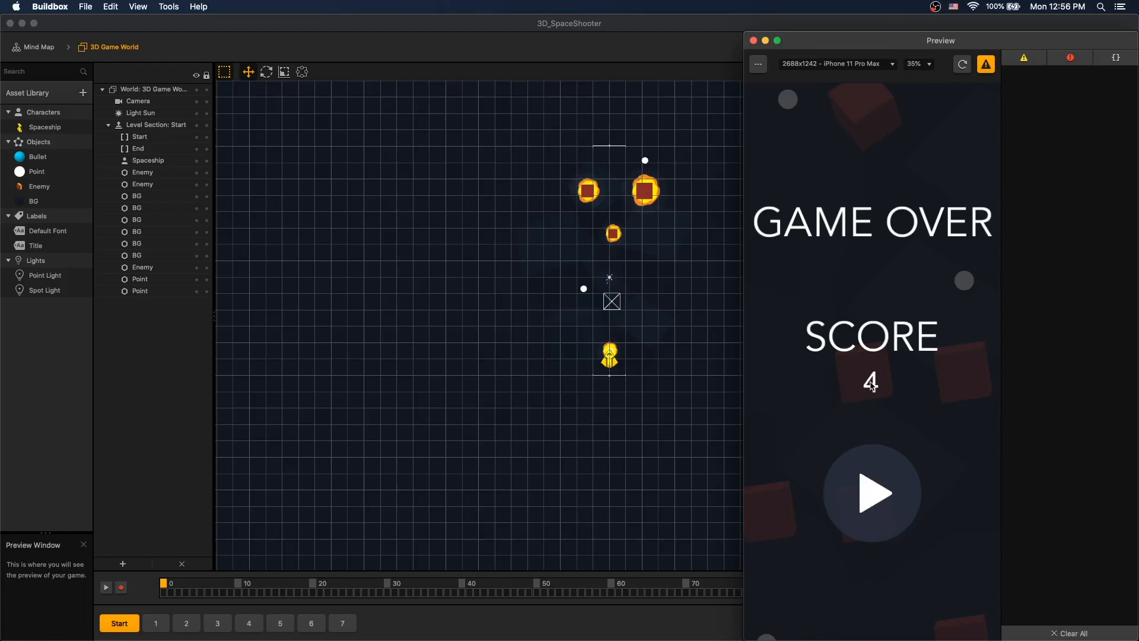
mouse_move(869, 379)
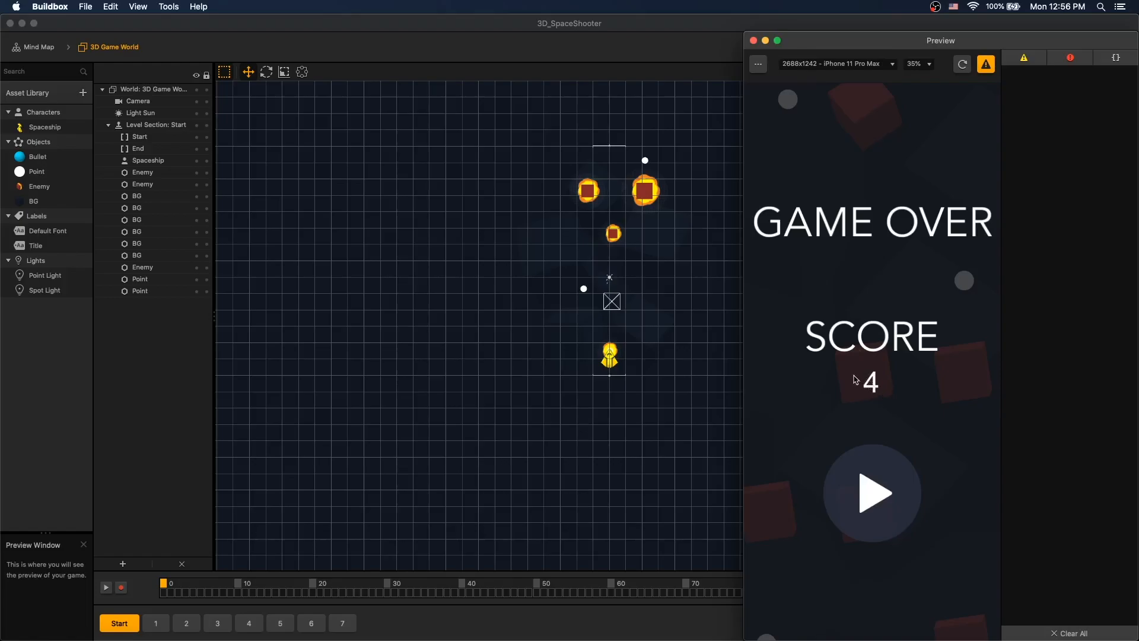
Return to the mind map and enter the Game Over UI element's node map.
click(753, 40)
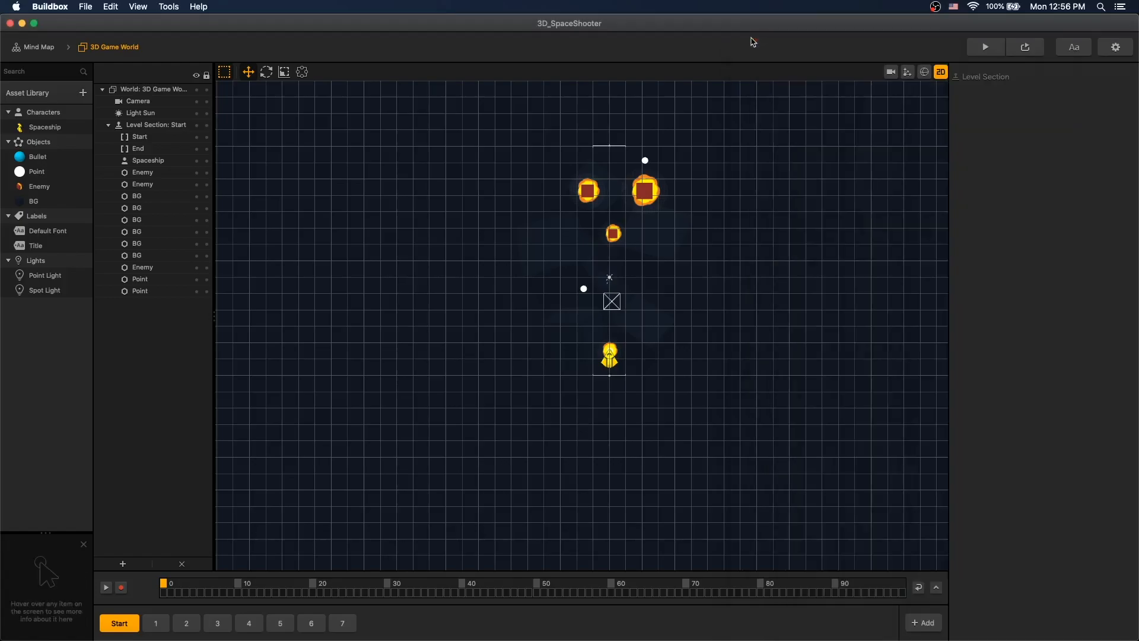
click(38, 46)
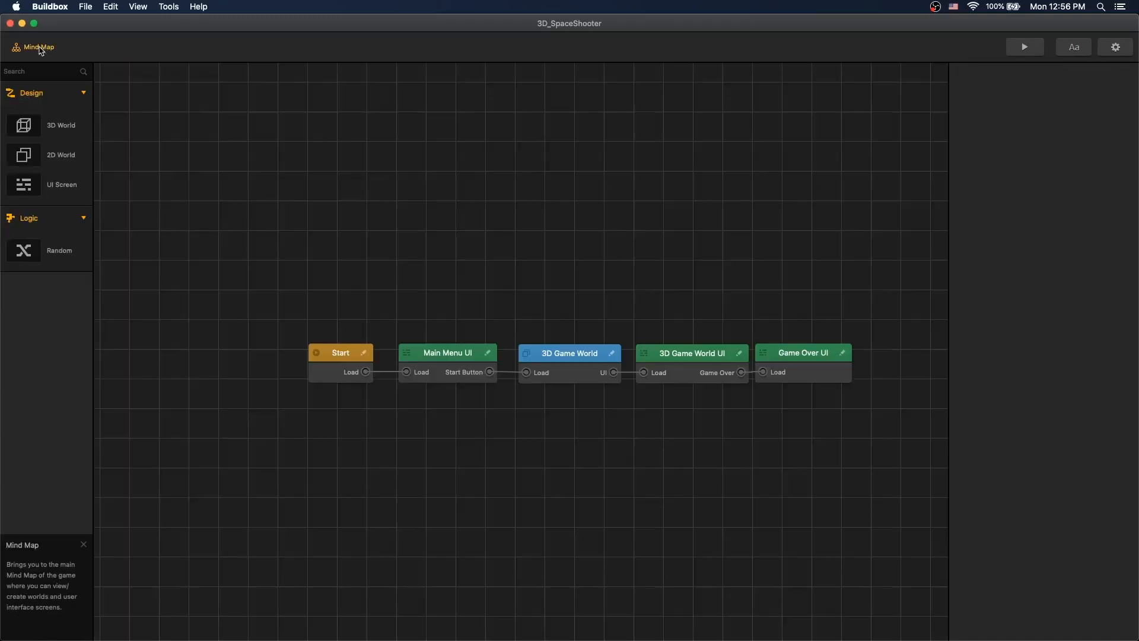
double_click(803, 354)
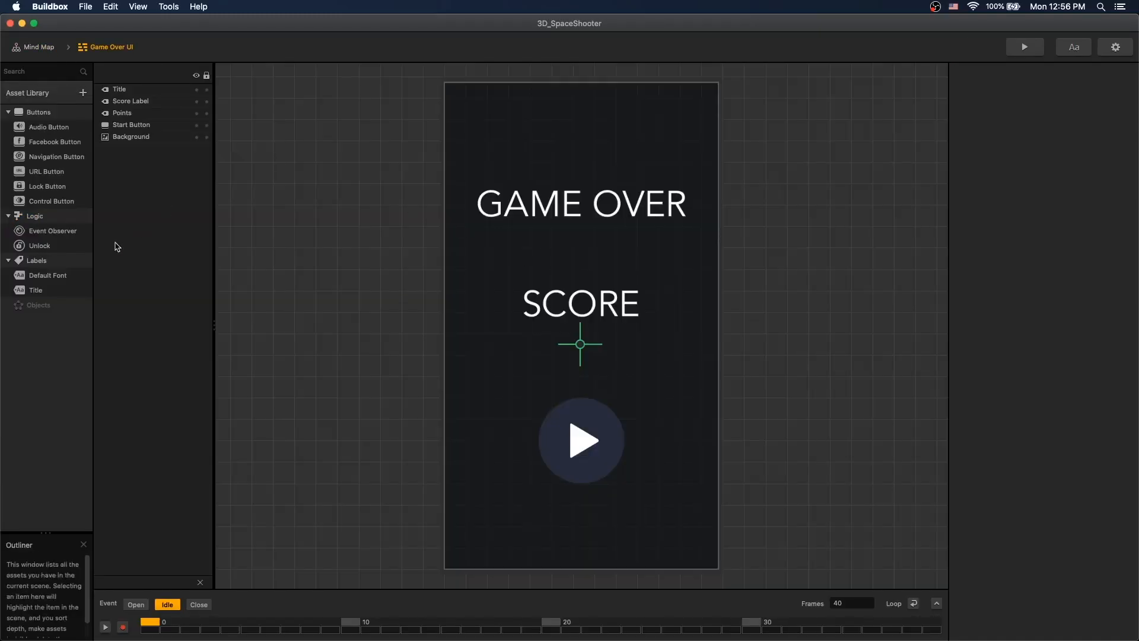
click(83, 93)
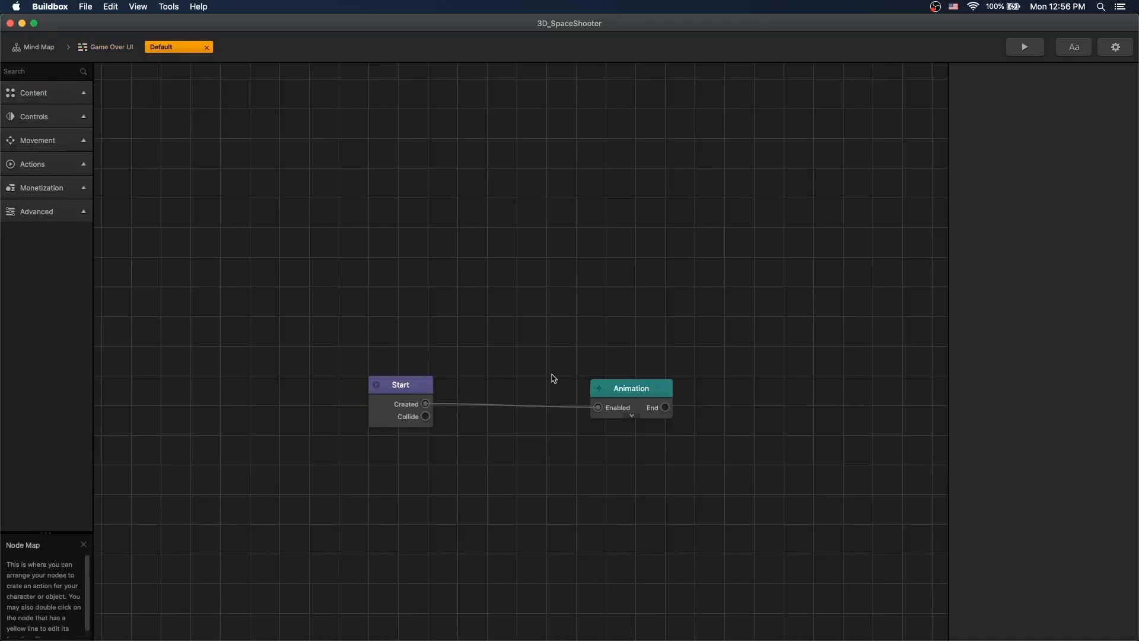
Add a green Label reading 'Extra Life' linked to Start, then add an Is Touched node.
click(630, 388)
text(la)
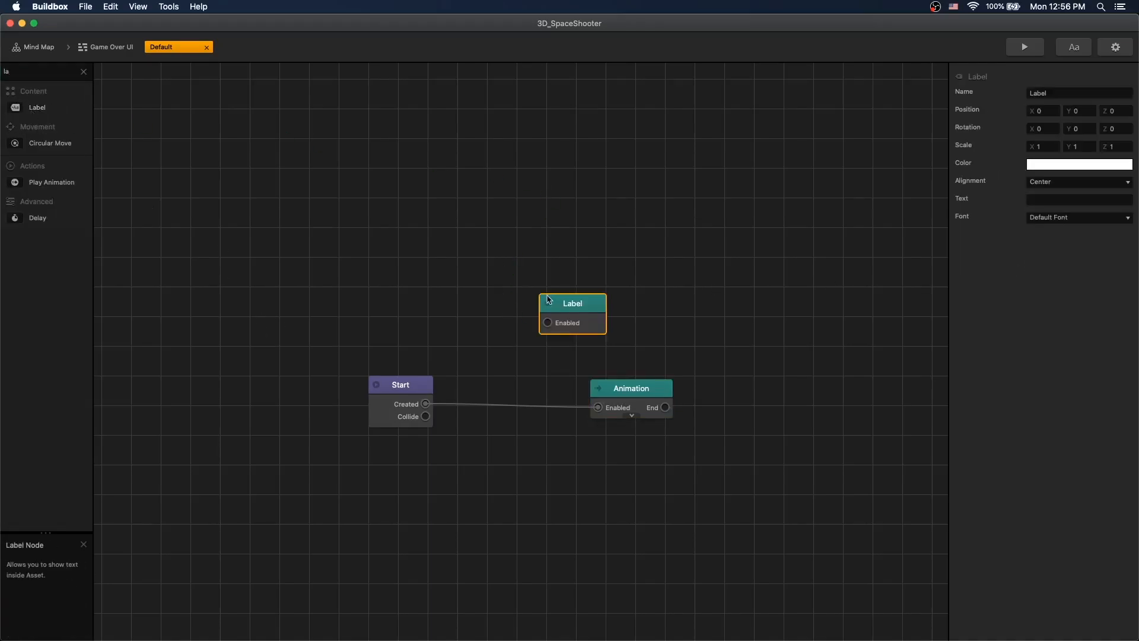
click(400, 384)
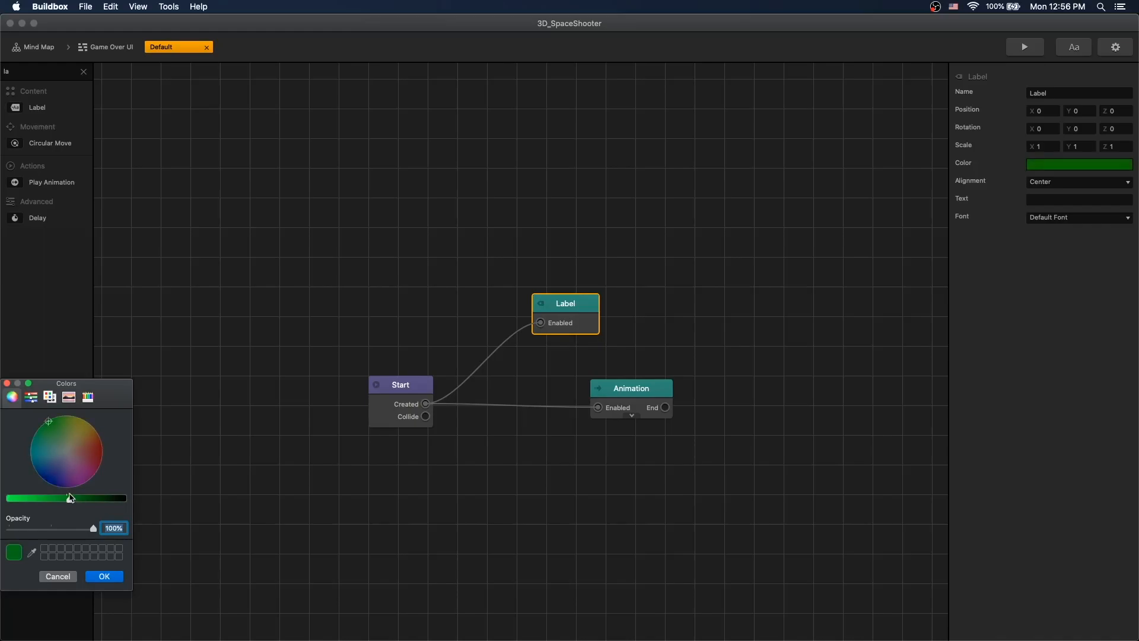
click(103, 577)
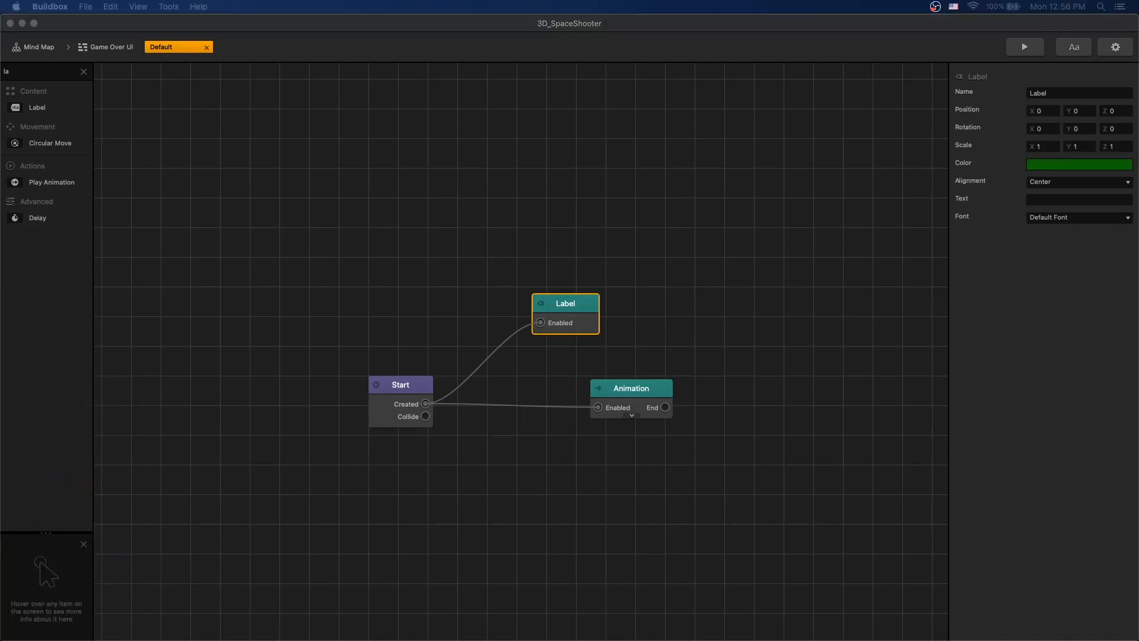
text(Extra Life)
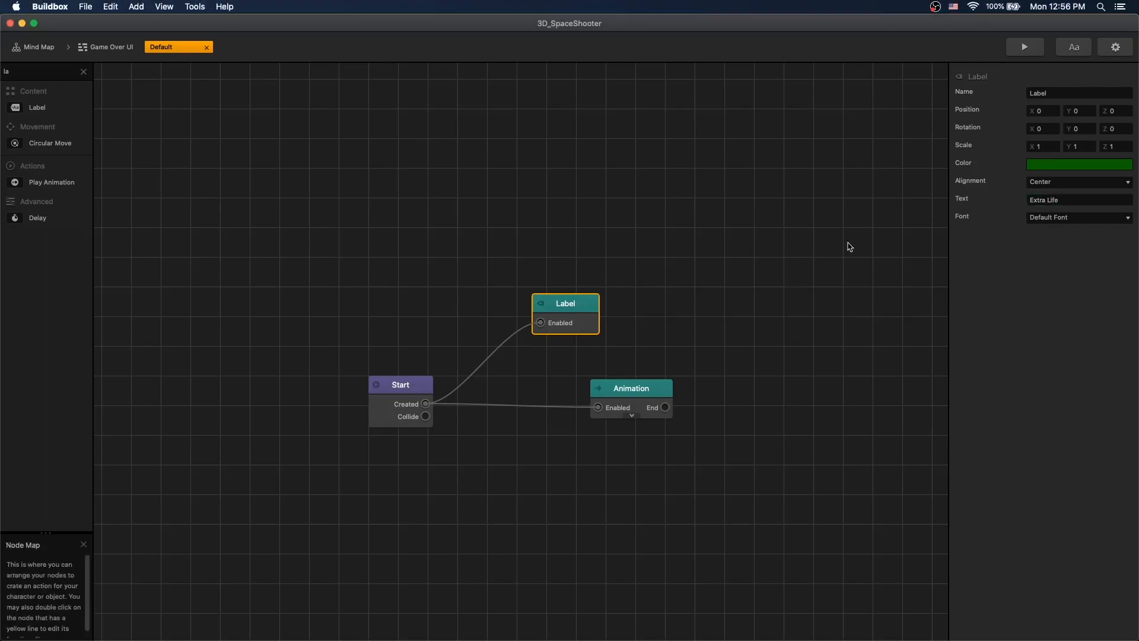
mouse_move(694, 338)
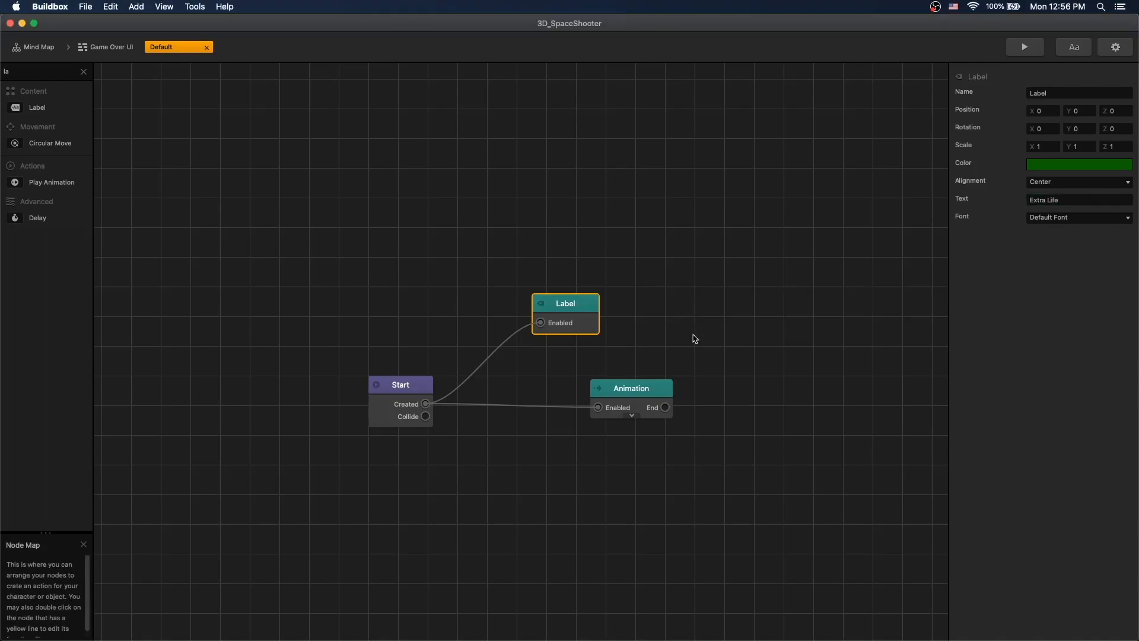
click(629, 388)
text(is)
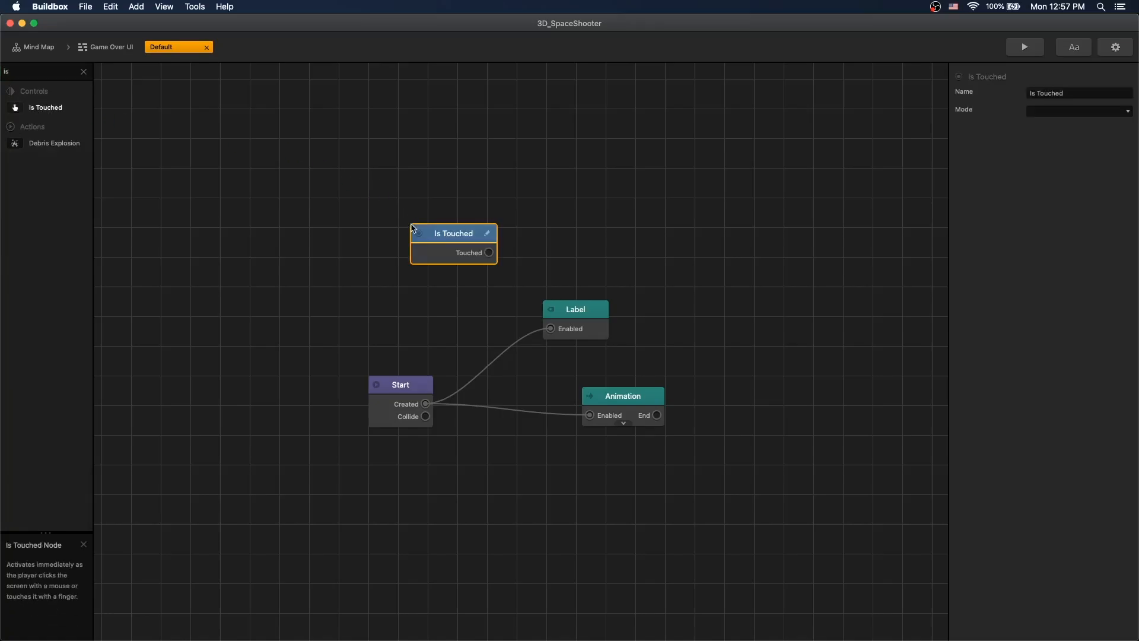
Chain Is Touched to Load Checkpoint, feeding an Event Observer named Extra Life.
text(Lo)
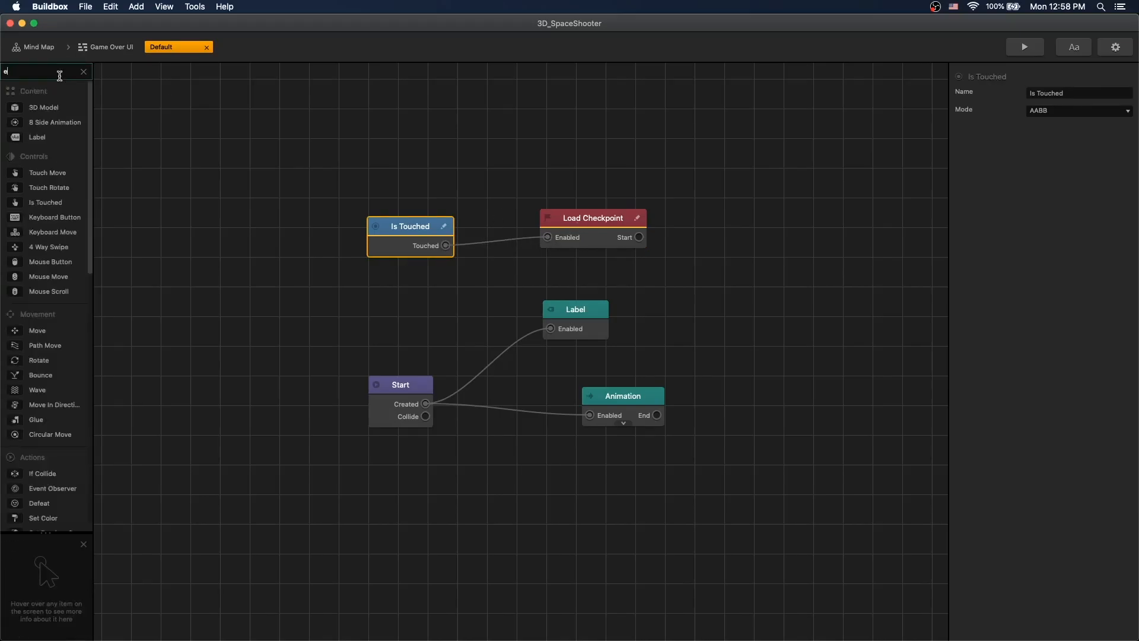
text(v)
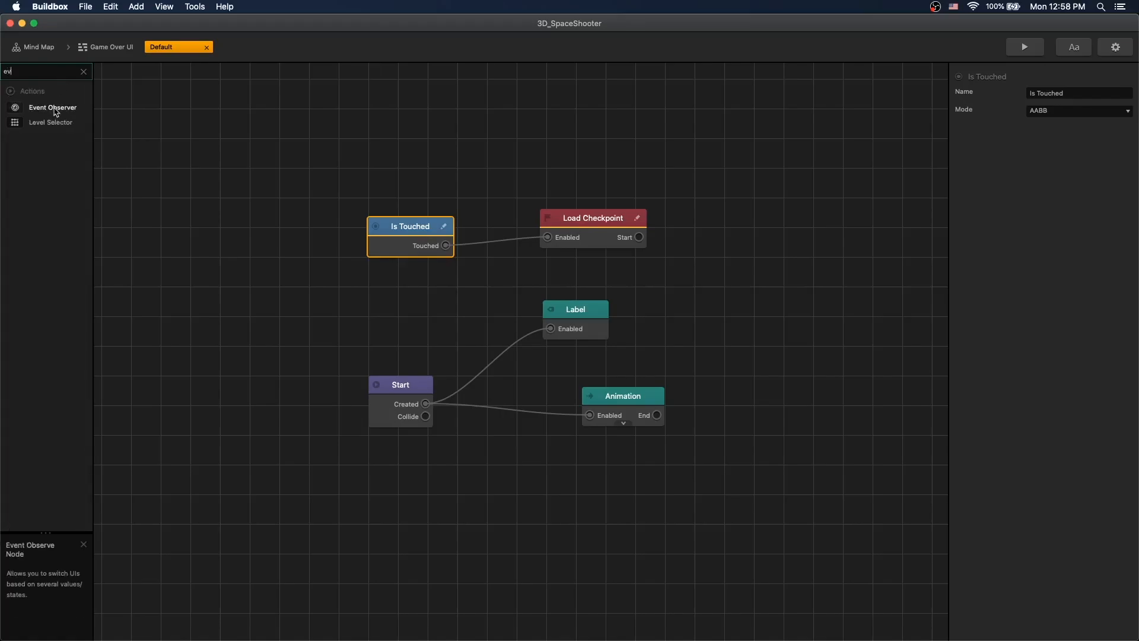
click(592, 217)
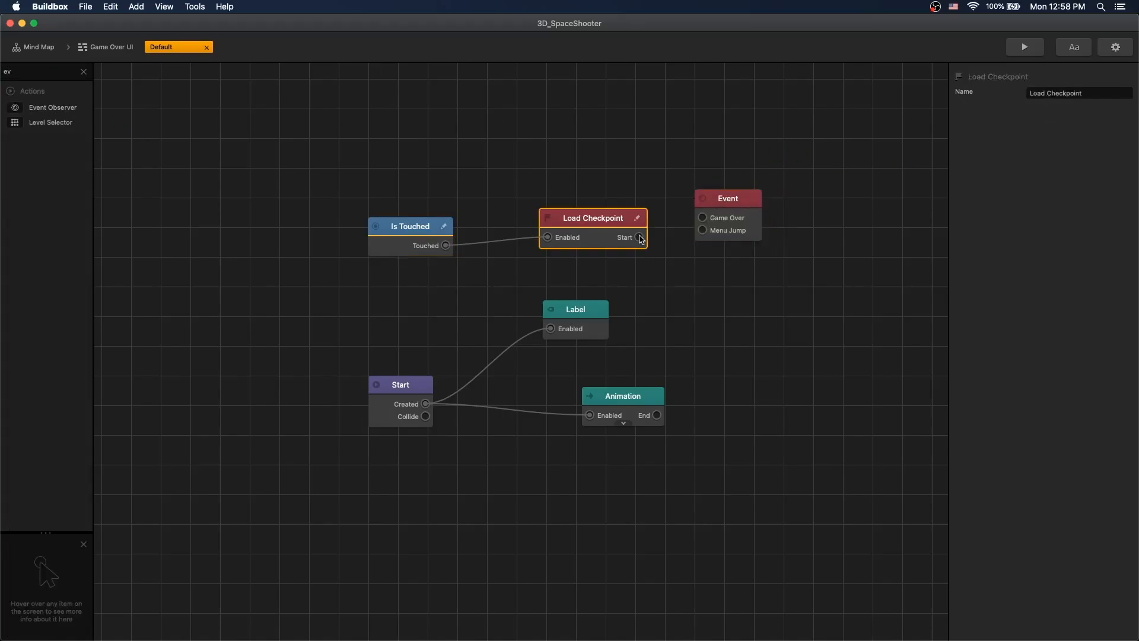
click(736, 199)
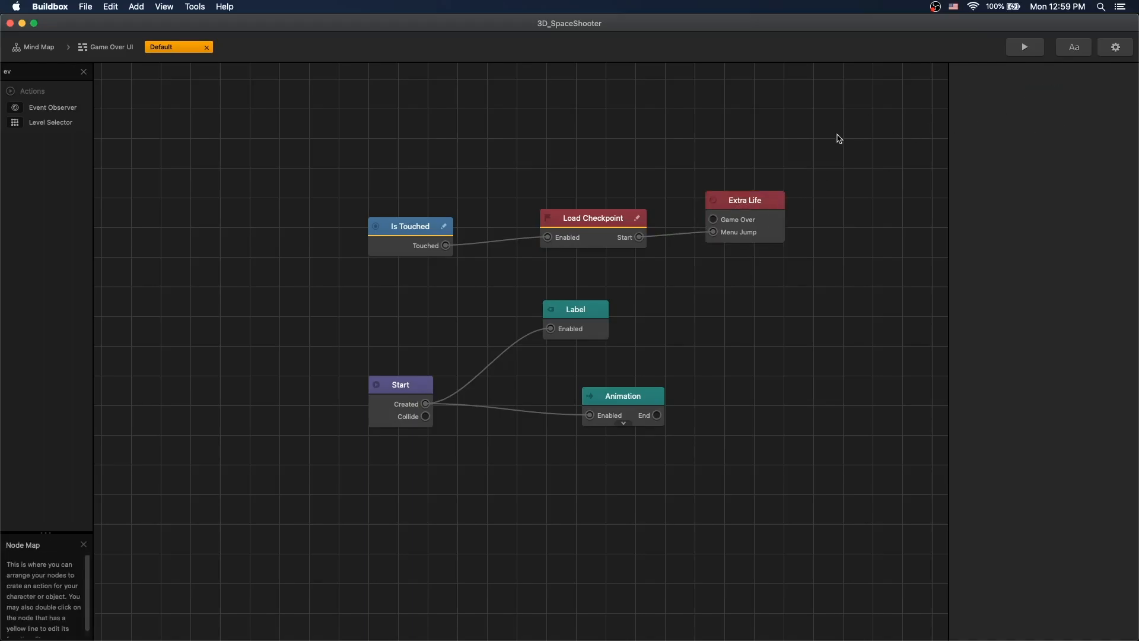
click(38, 46)
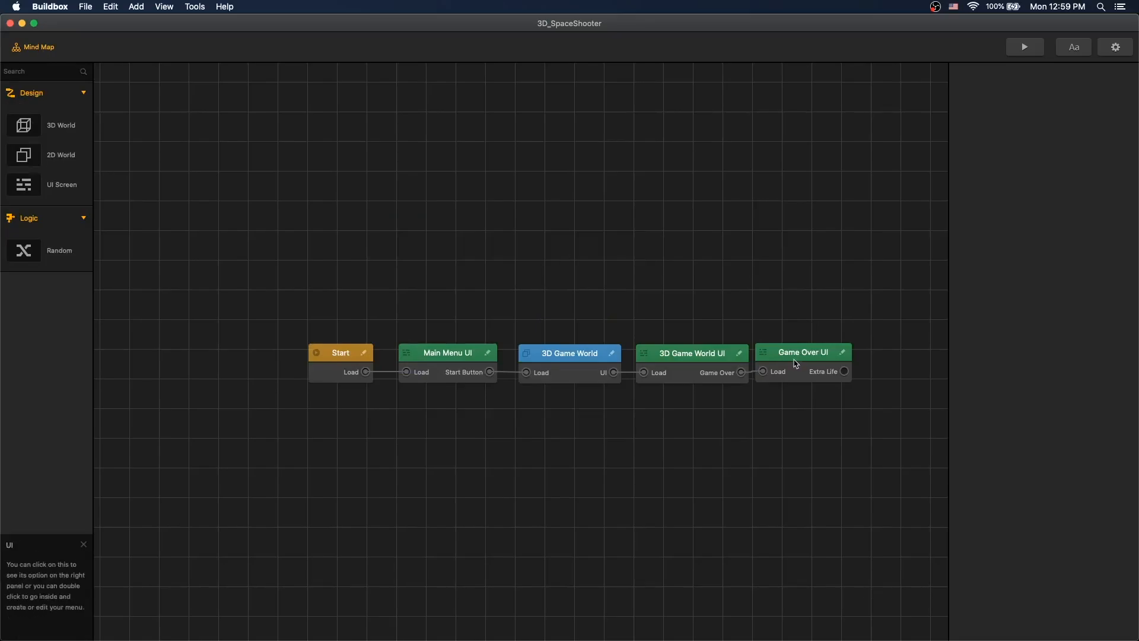
mouse_move(812, 354)
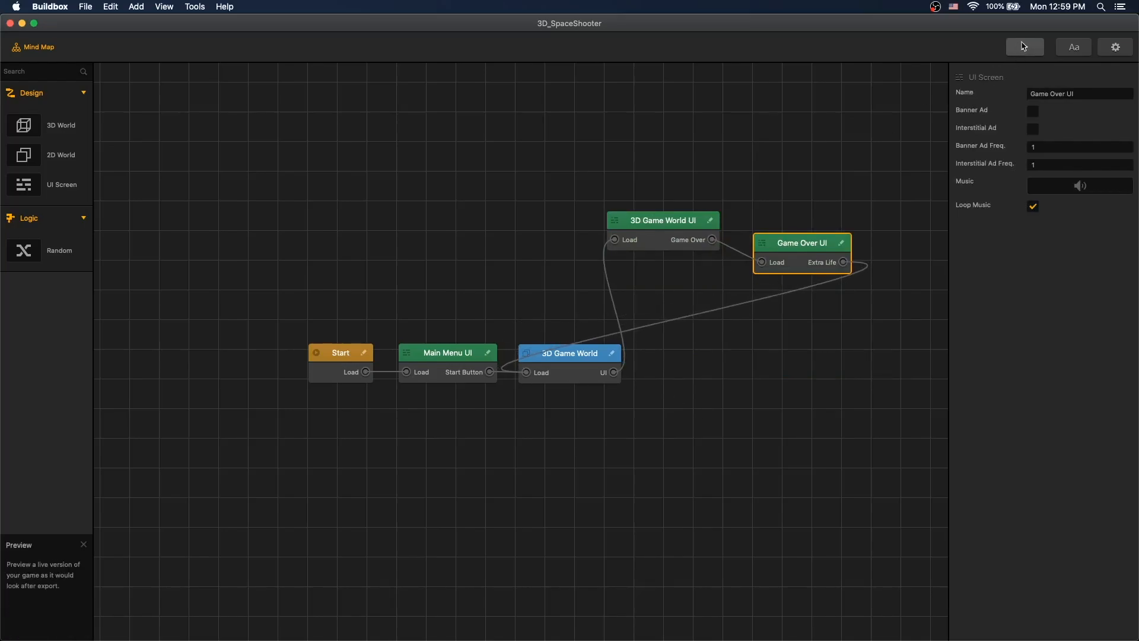
click(1023, 46)
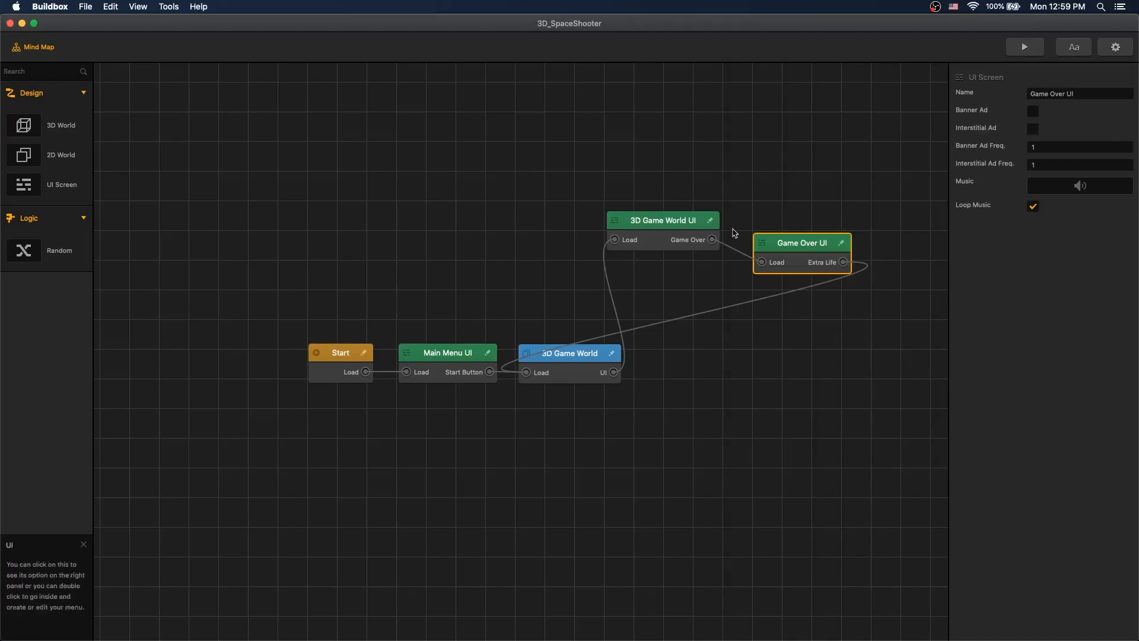
double_click(800, 242)
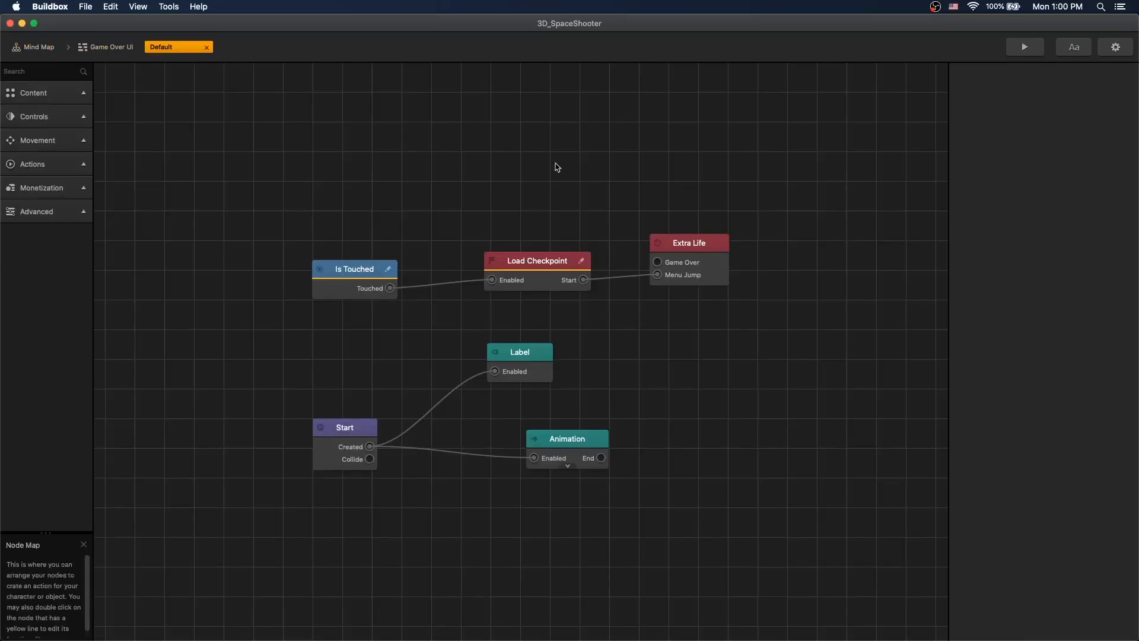
click(536, 260)
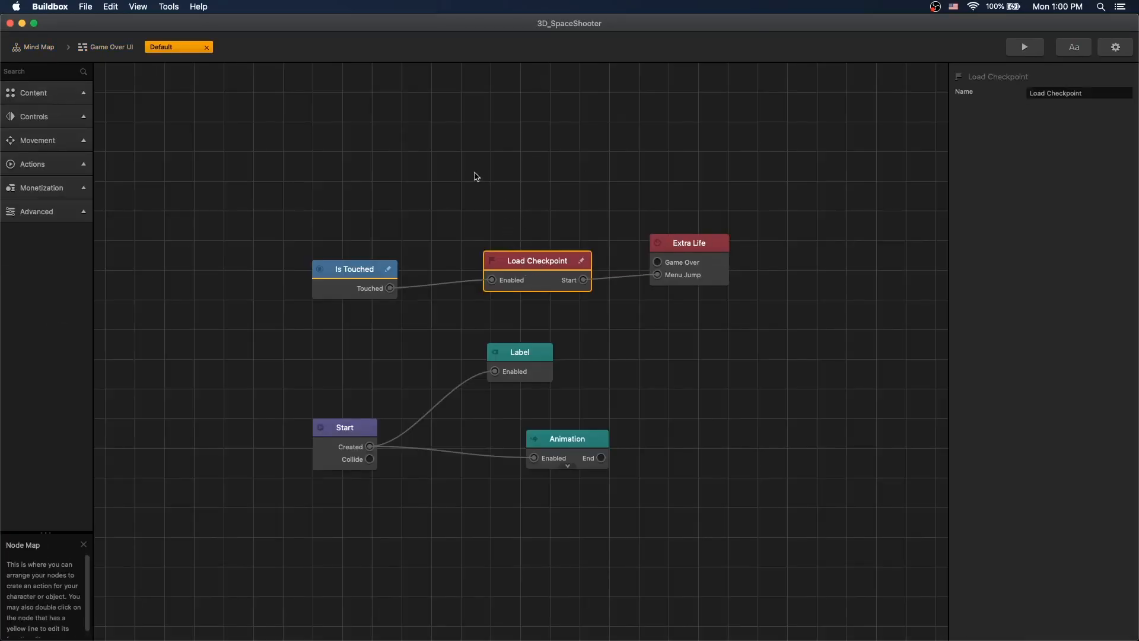
mouse_move(109, 48)
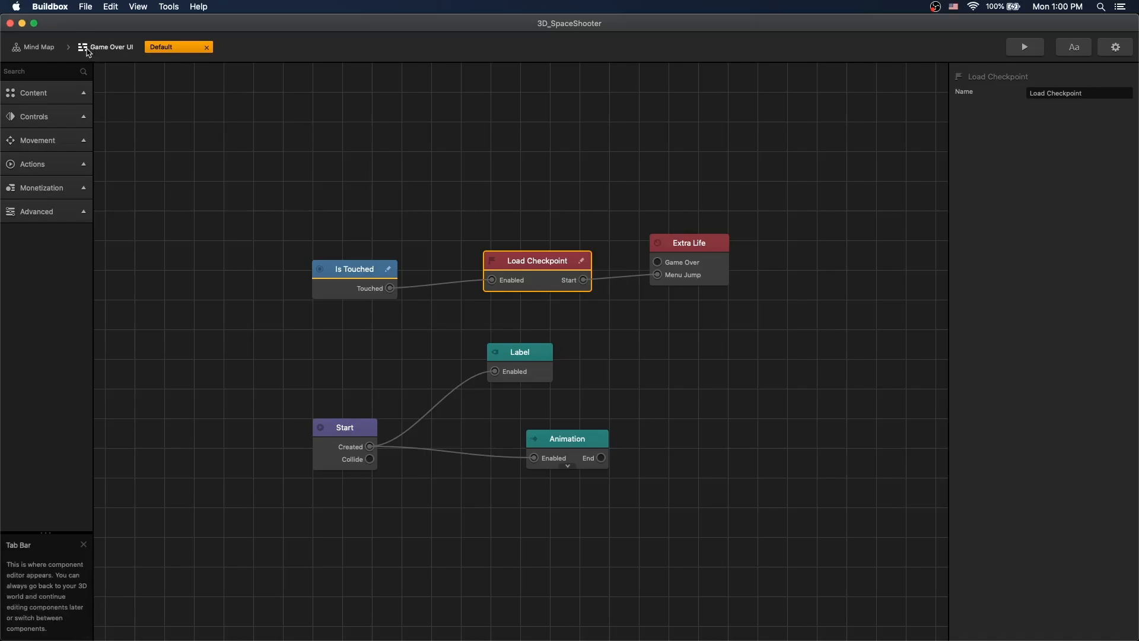
click(38, 46)
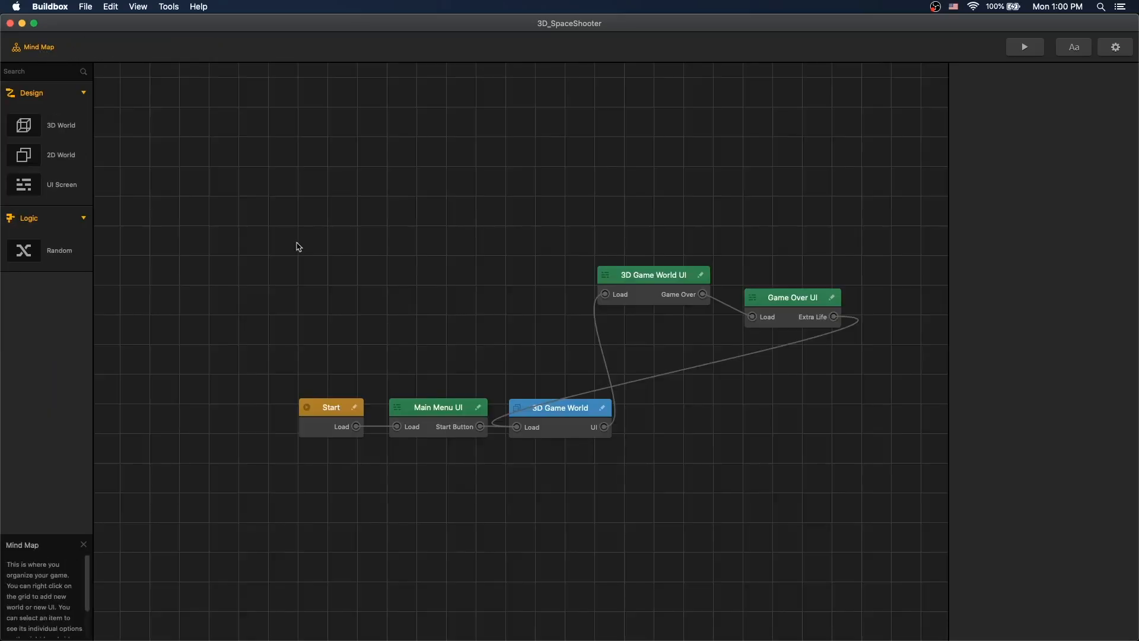
In the Point object's logic, set the Delay before Set Checkpoint to 0.1.
double_click(559, 407)
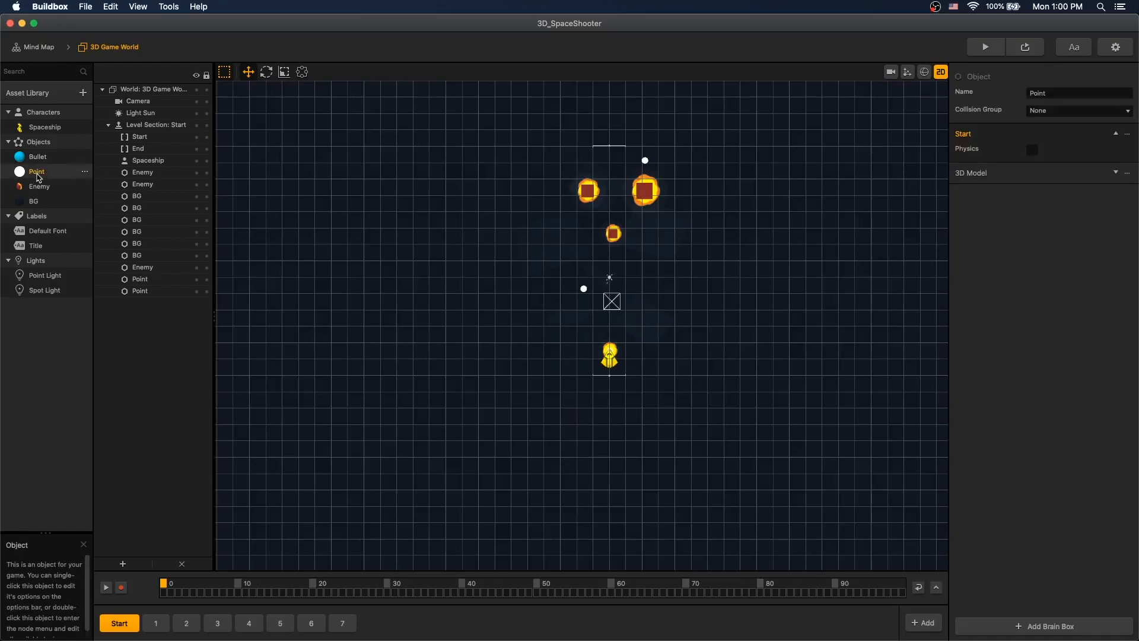
double_click(37, 172)
text(0.1)
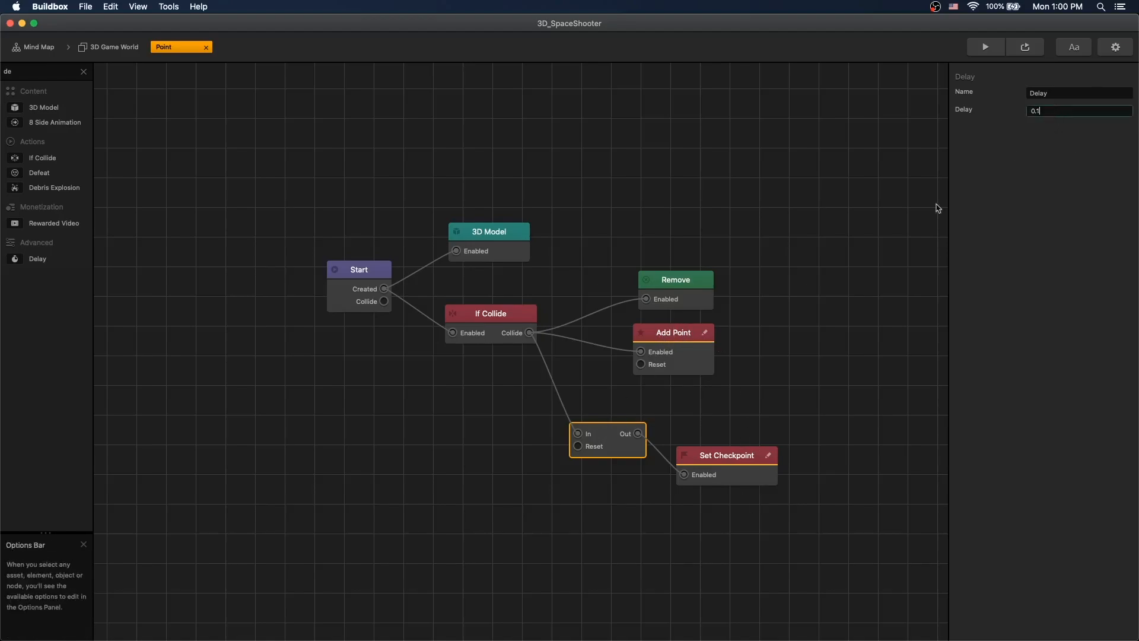
click(673, 332)
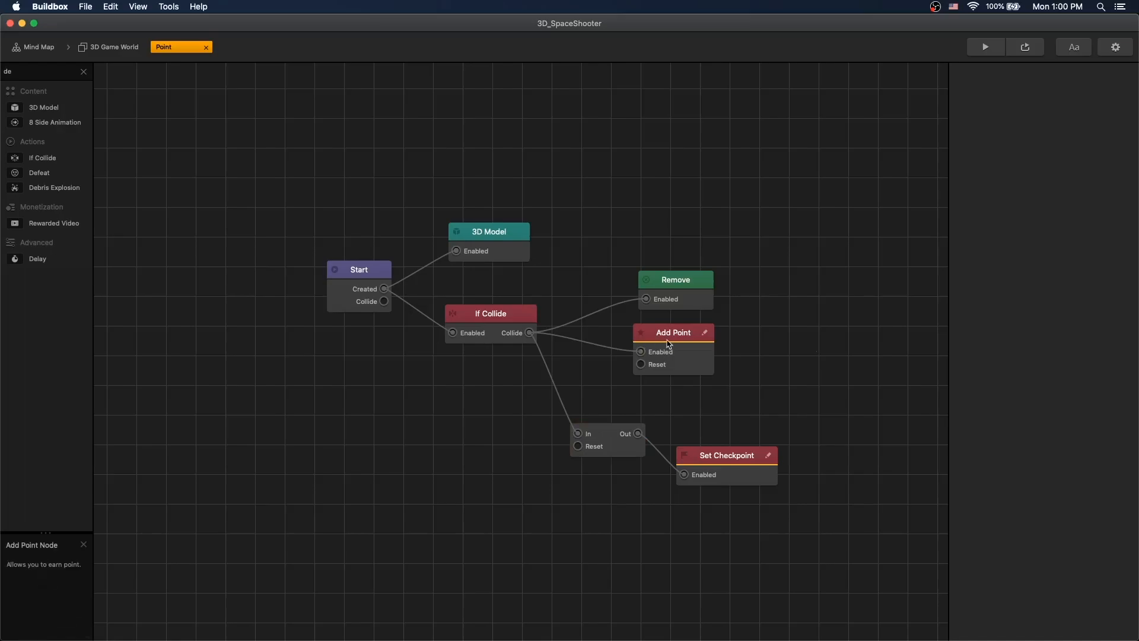
click(671, 333)
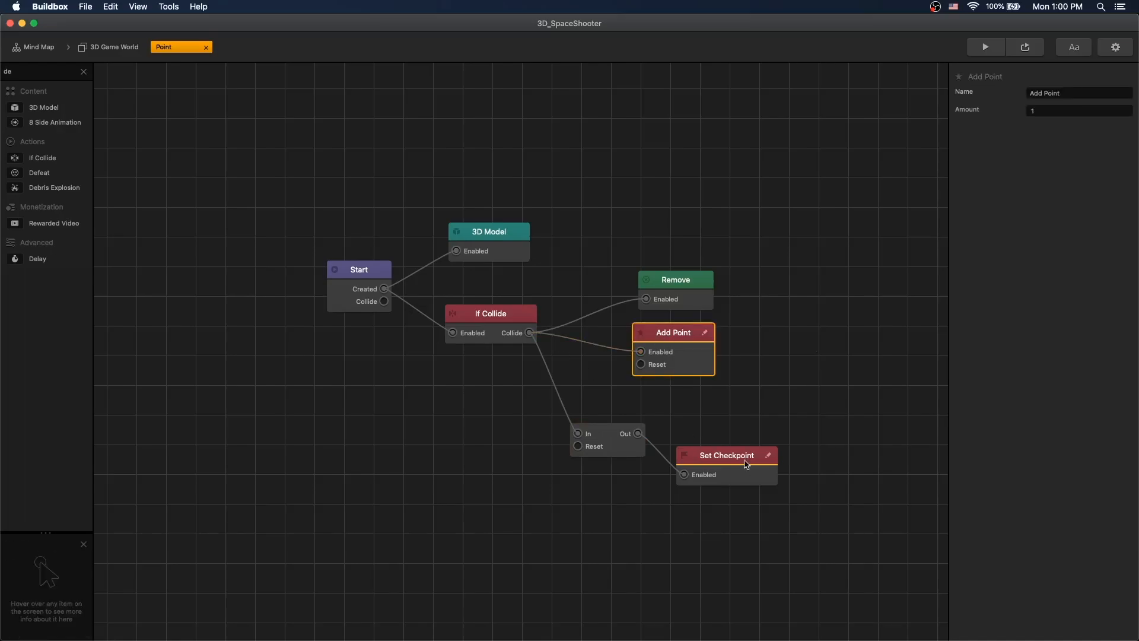
click(38, 46)
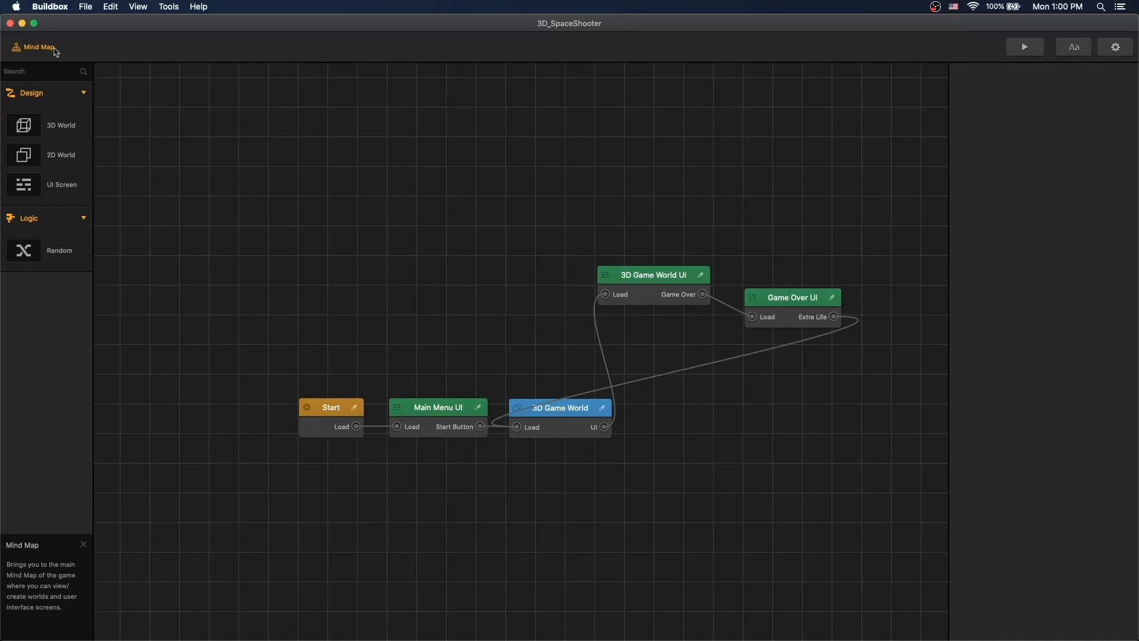
In the 3D Game World's Checkpoint Loader script, delete the character-respawn loop.
double_click(559, 407)
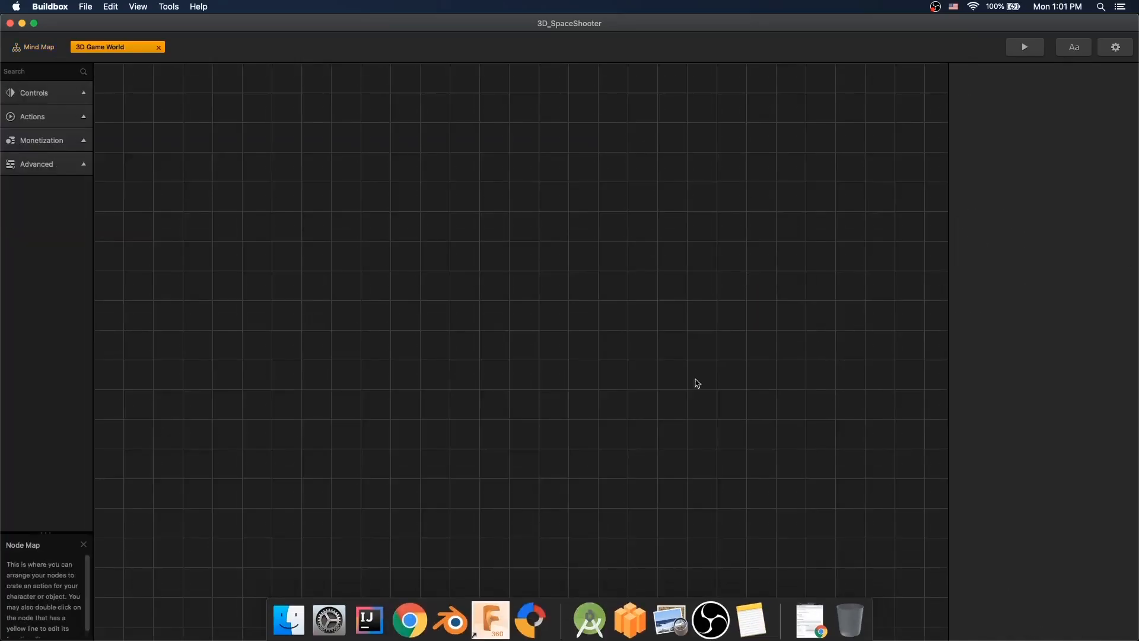
text(ch)
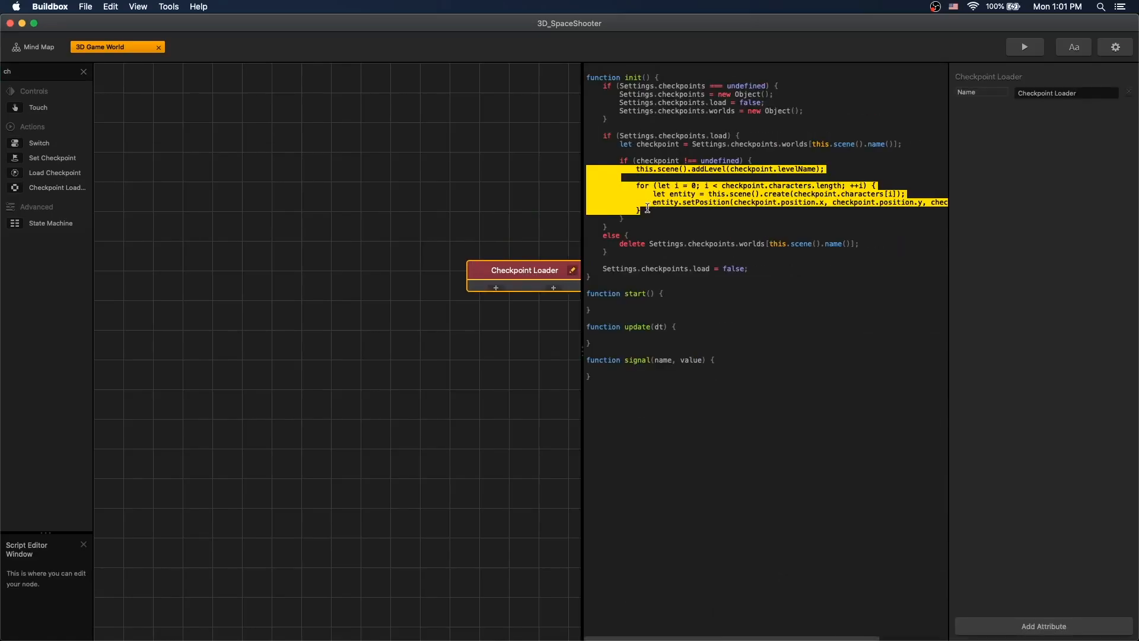
click(839, 170)
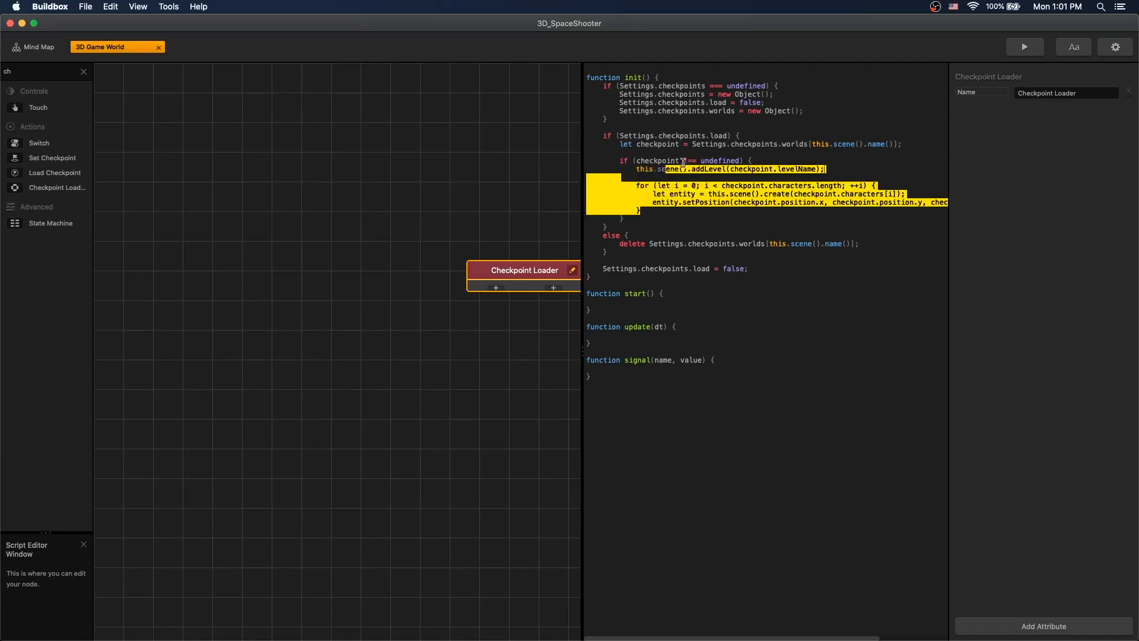
key(Delete)
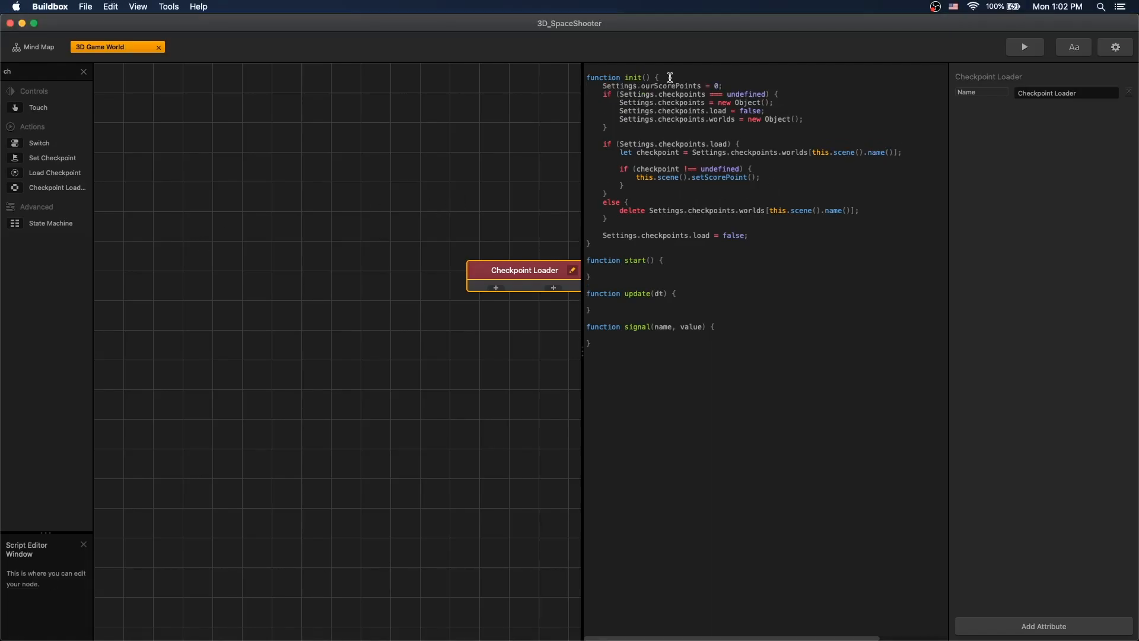
mouse_move(692, 86)
text(checkpoint)
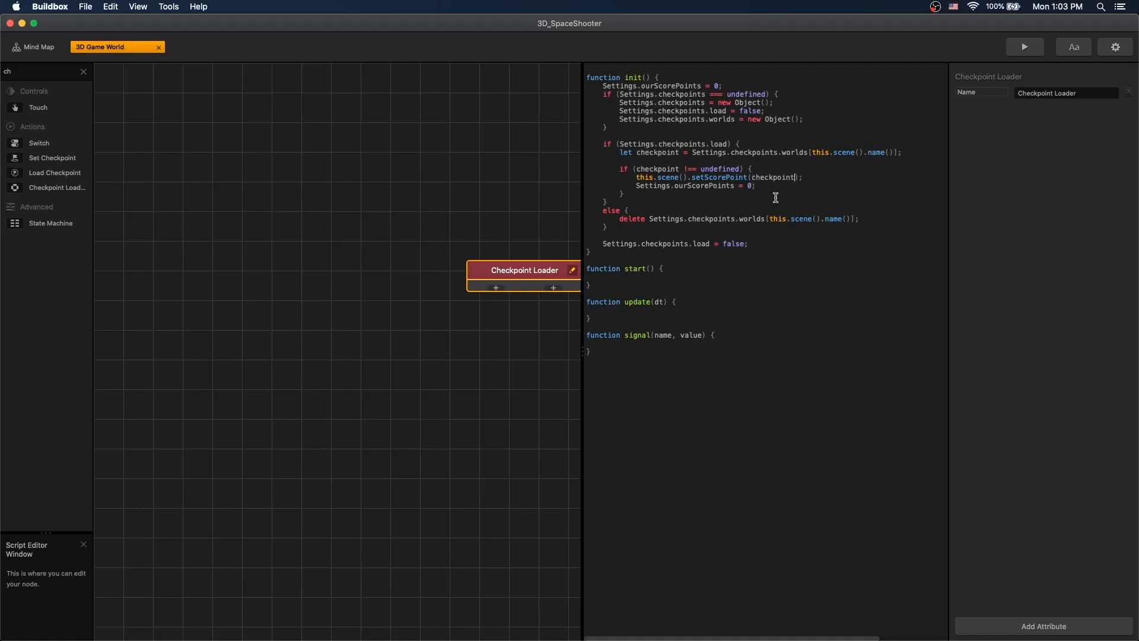
Restore checkpoint.score via setScorePoint and reset Settings.ourScorePoints.
double_click(782, 177)
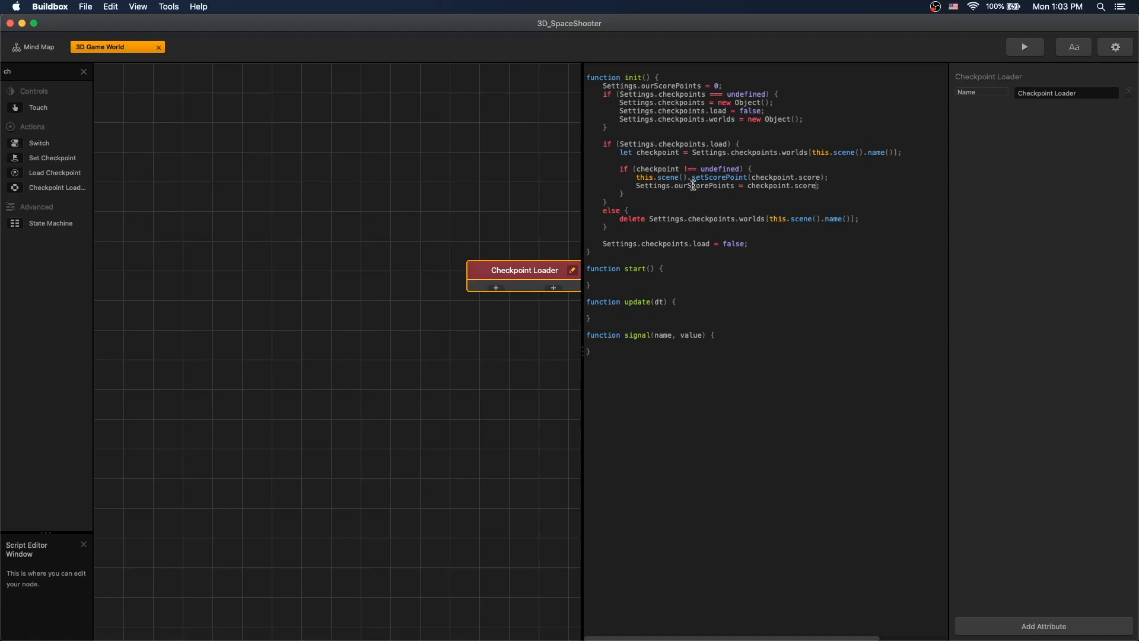
mouse_move(794, 204)
text(;)
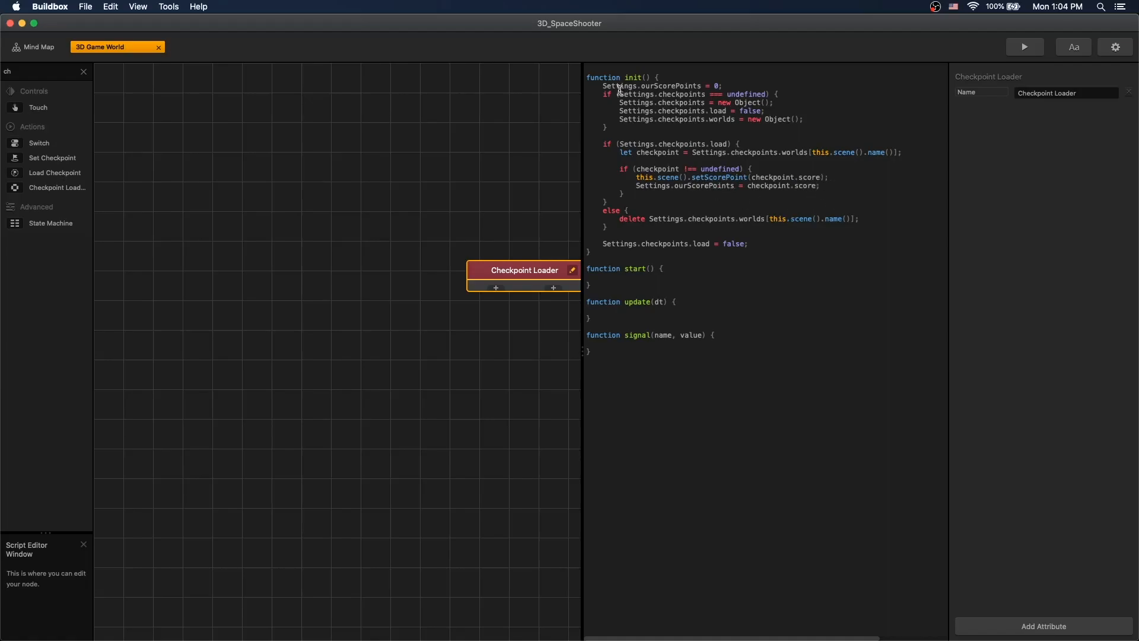
double_click(650, 85)
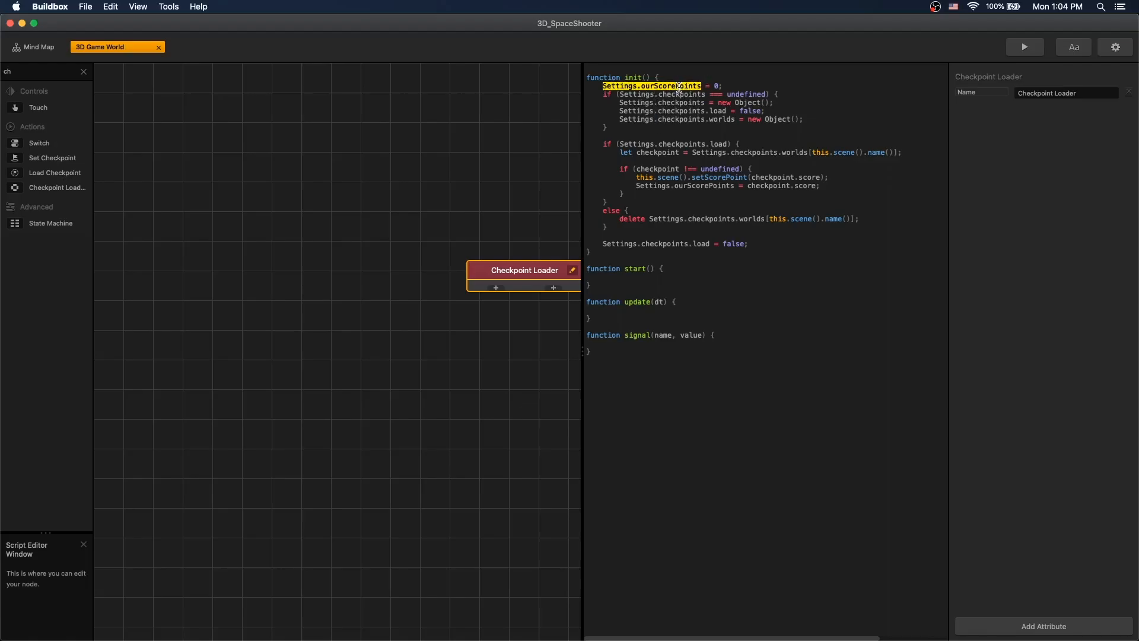
click(34, 46)
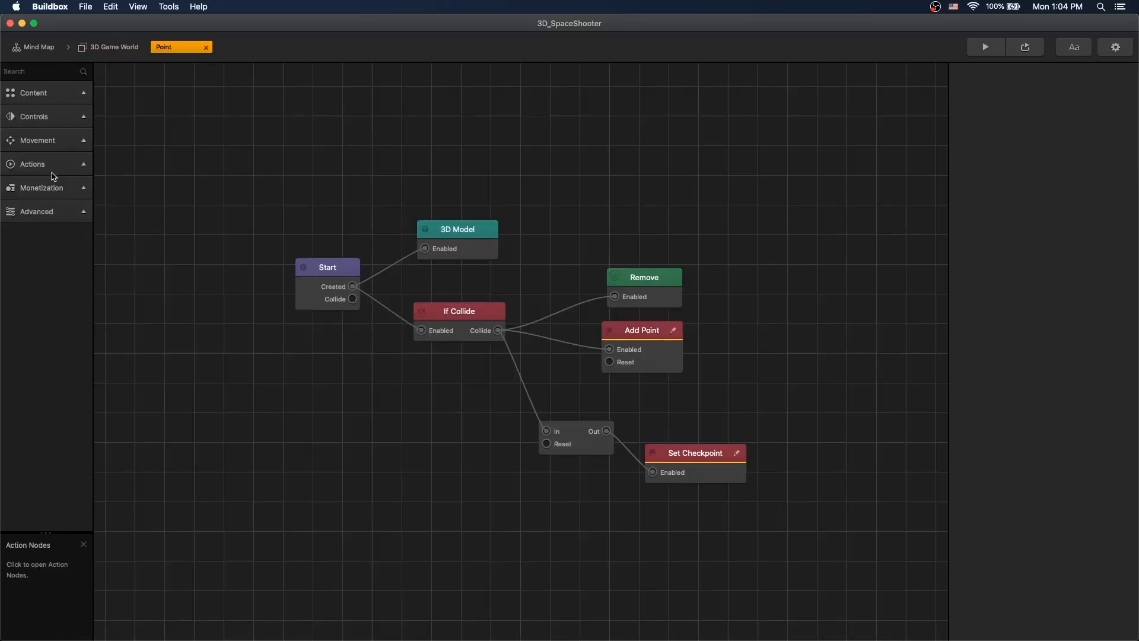
Add Settings.ourScorePoints += amount to the Add Point node's script.
click(673, 331)
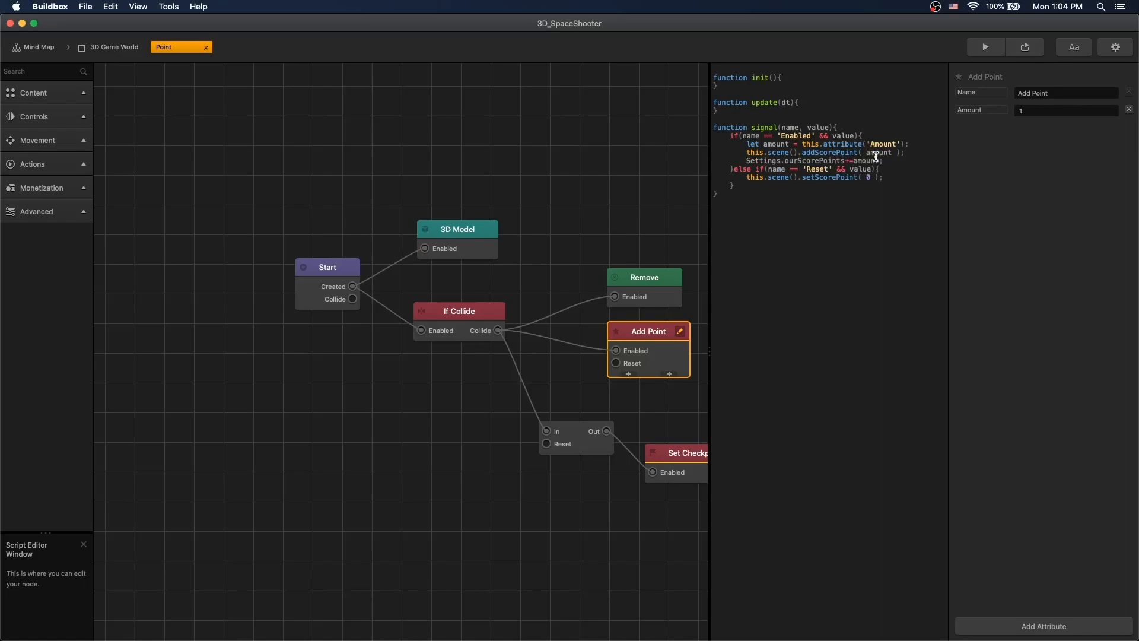
double_click(794, 161)
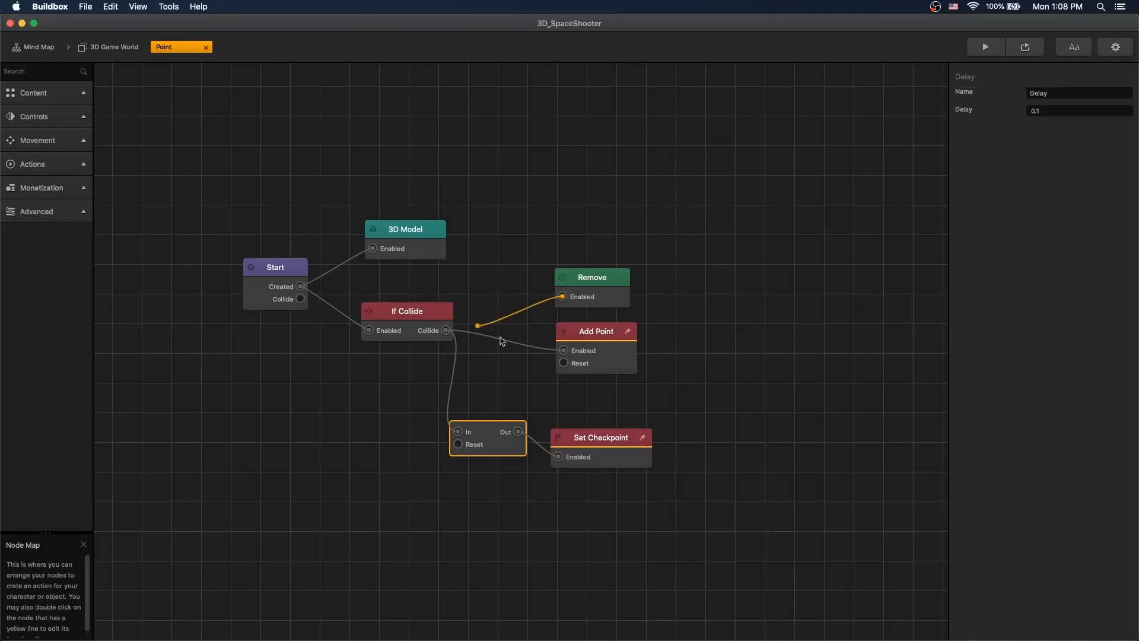
Reconnect Remove to the Delay's Out port and launch a live preview.
click(591, 278)
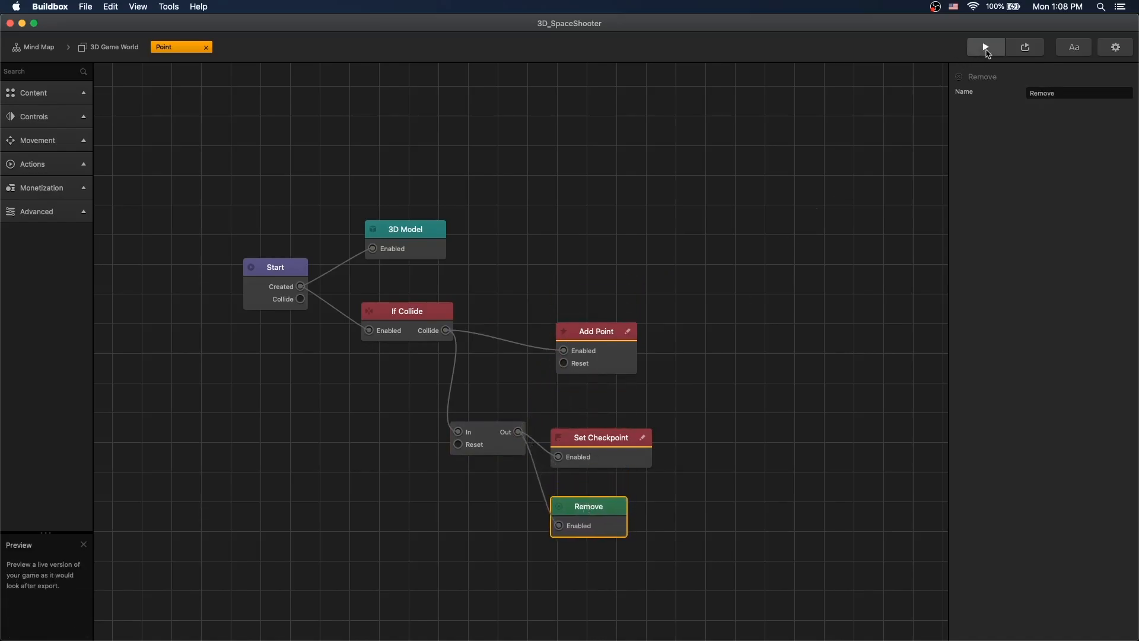
click(985, 47)
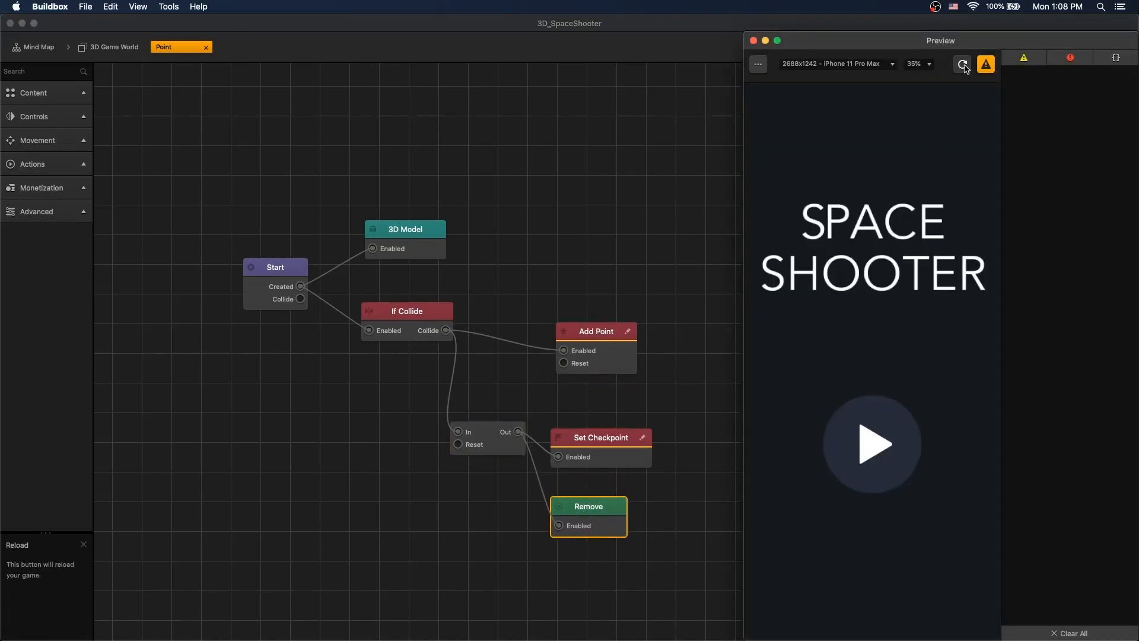